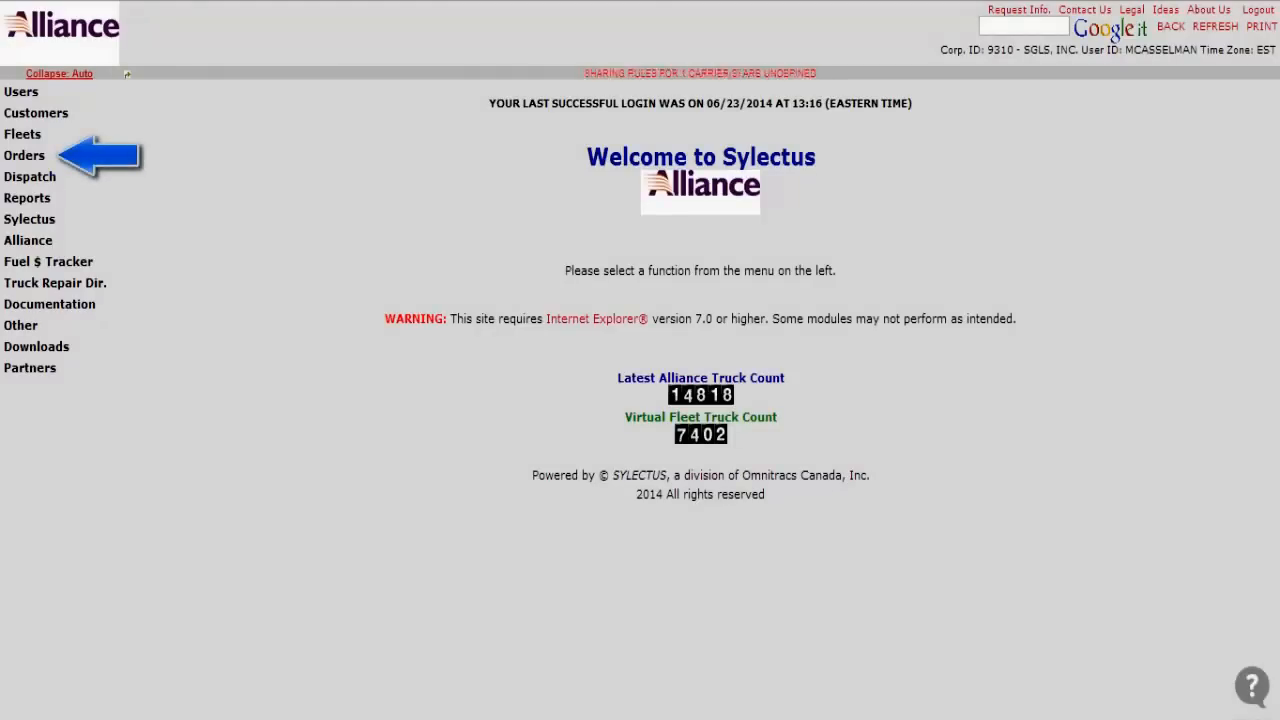
- Reach Manage Posted Orders from the Orders menu to see the load search and postings
{"action": "left_click", "coordinate": [24, 156]}
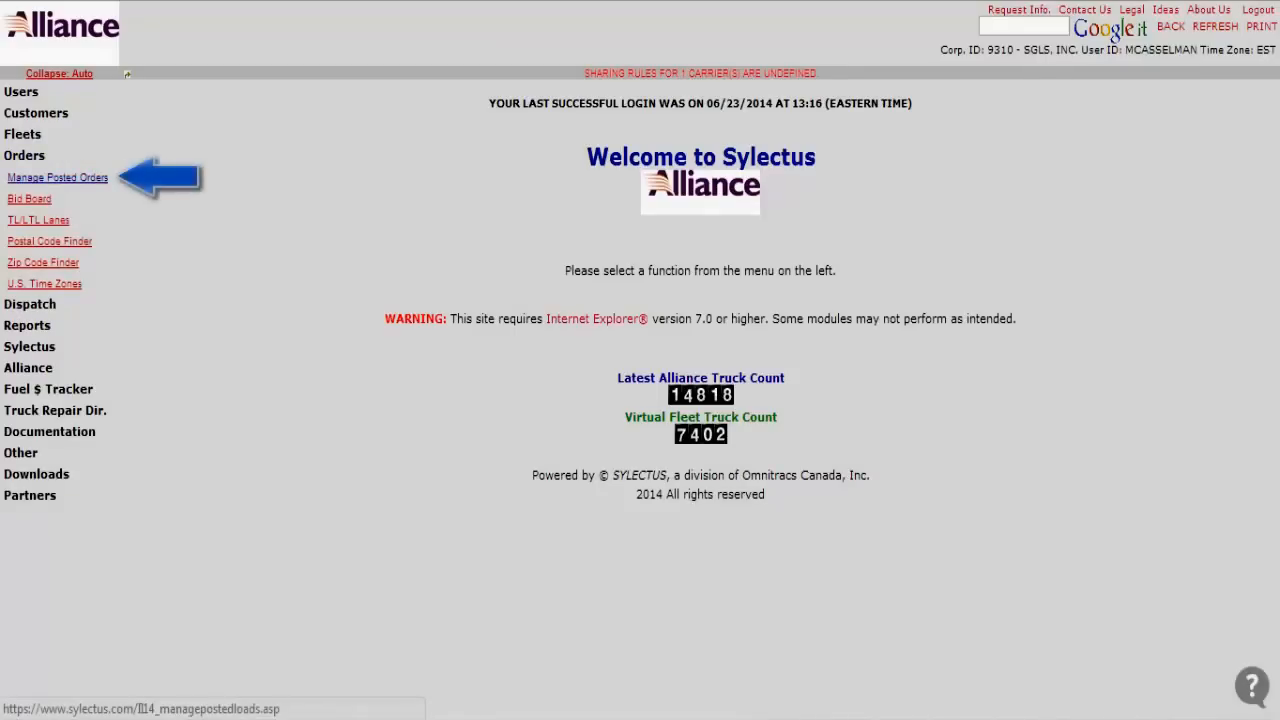
{"action": "left_click", "coordinate": [56, 176]}
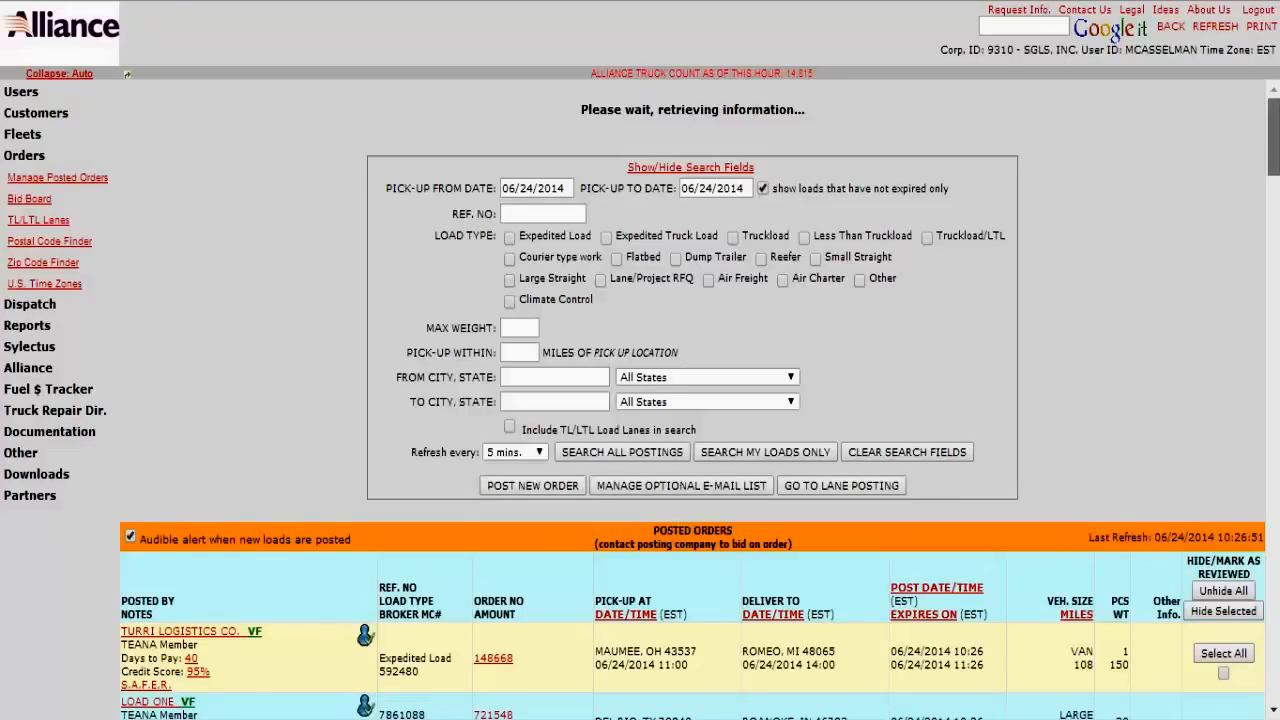
{"action": "scroll", "scroll_direction": "down", "scroll_amount": 3}
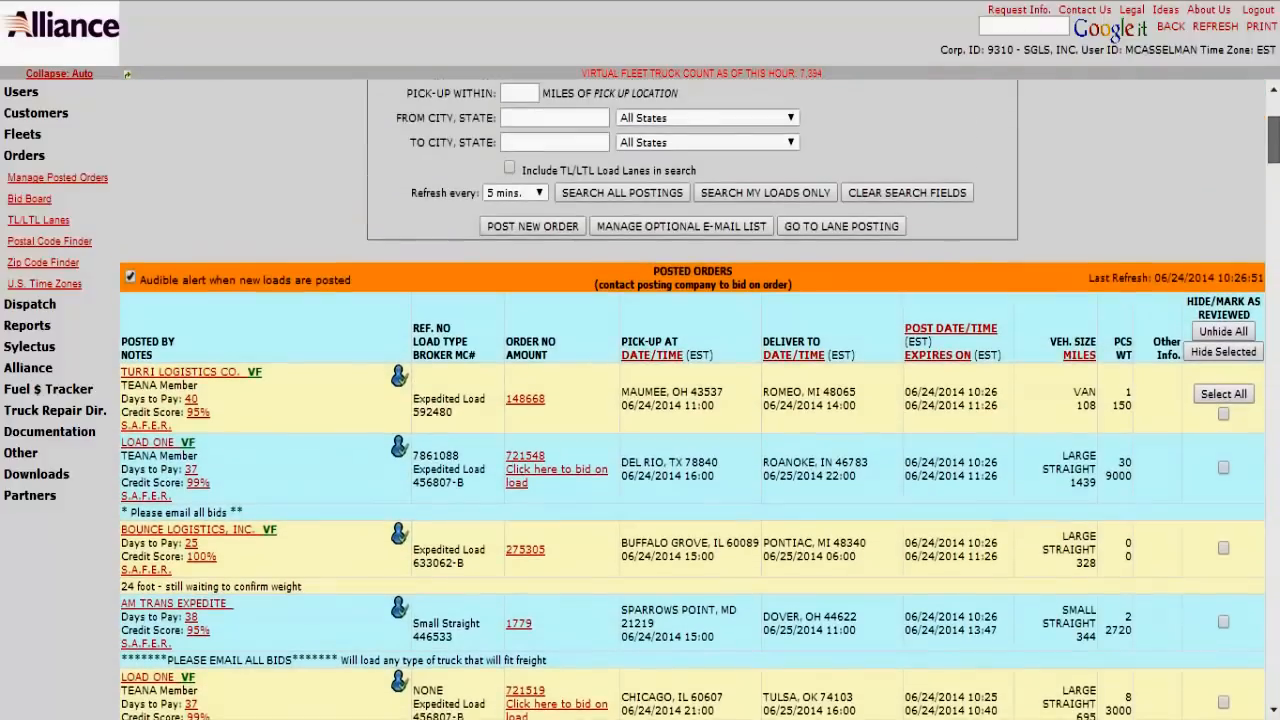
{"action": "left_click", "coordinate": [690, 168]}
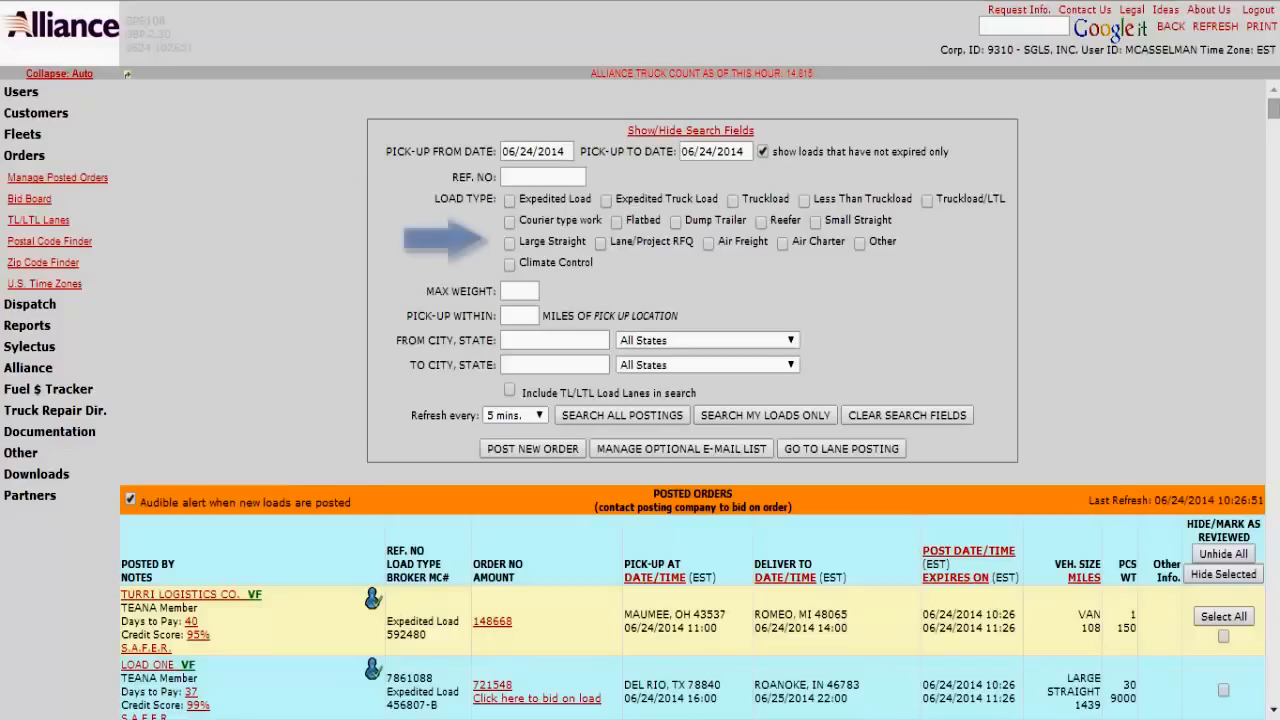
- Search all postings with max weight 2500, pick-up within 75 miles of Detroit, MI - Michigan
{"action": "left_click", "coordinate": [520, 290]}
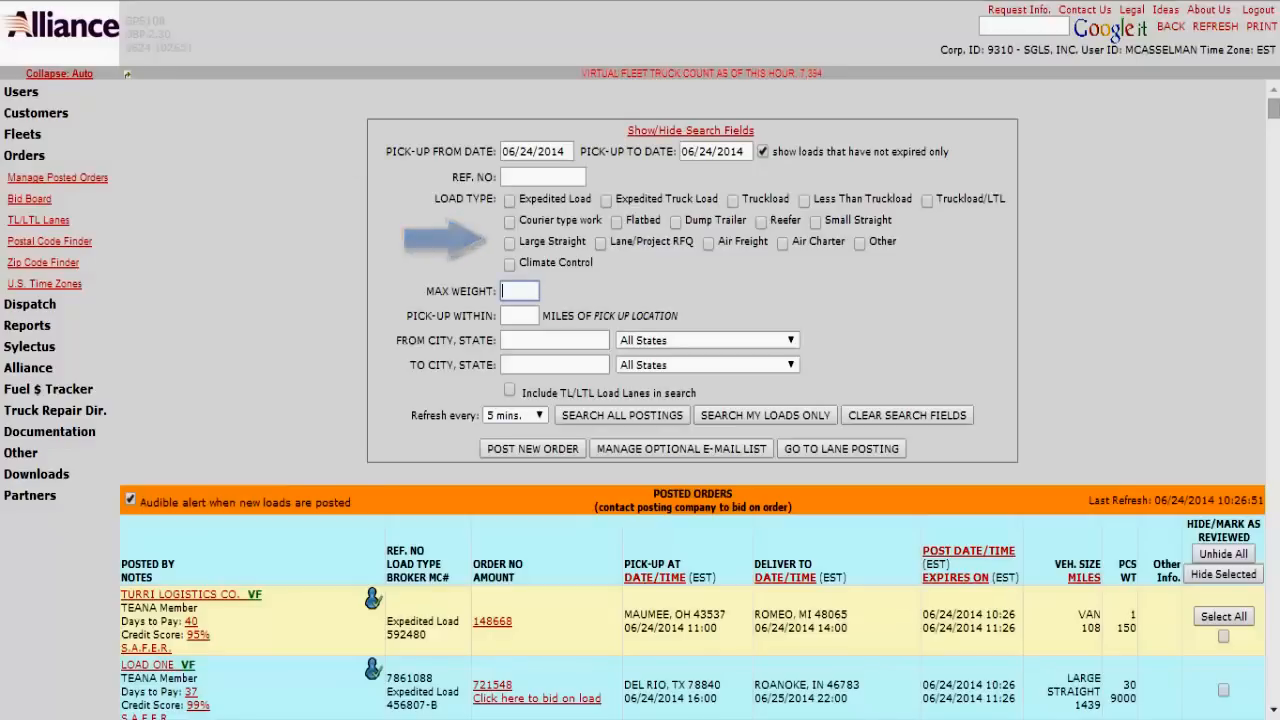
{"action": "type", "text": "2500"}
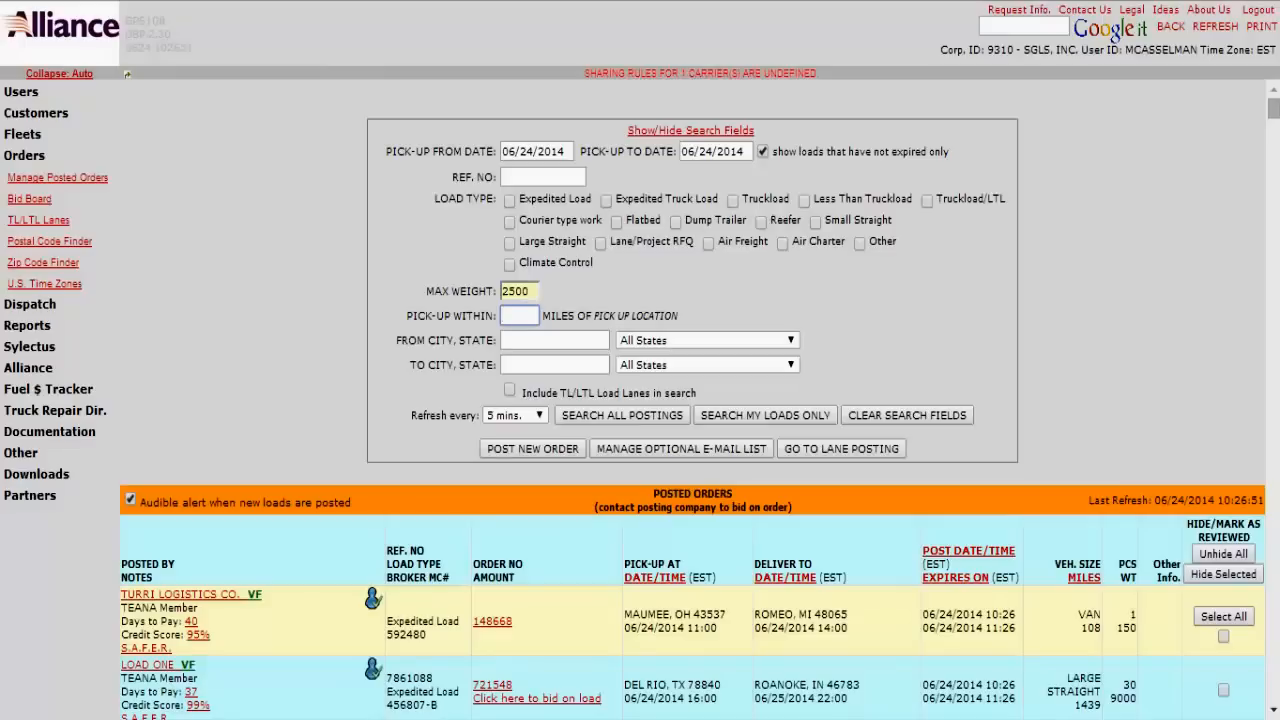
{"action": "type", "text": "75"}
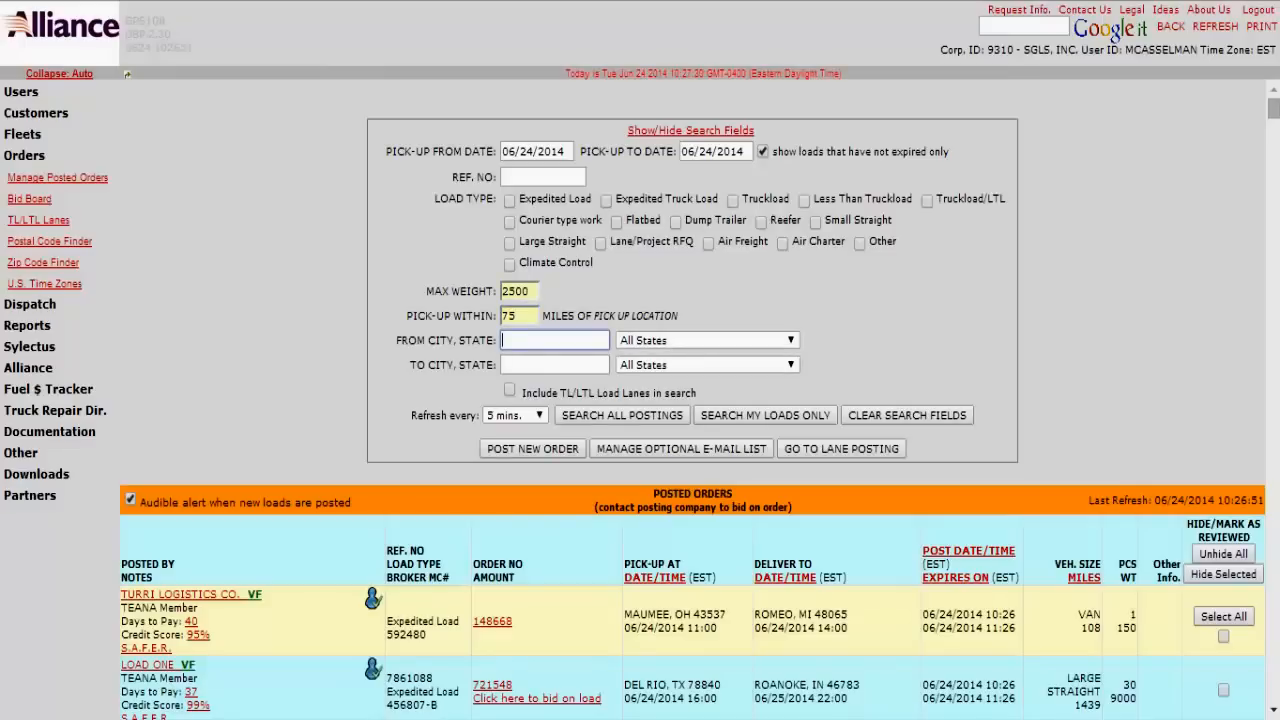
{"action": "type", "text": "Detroit"}
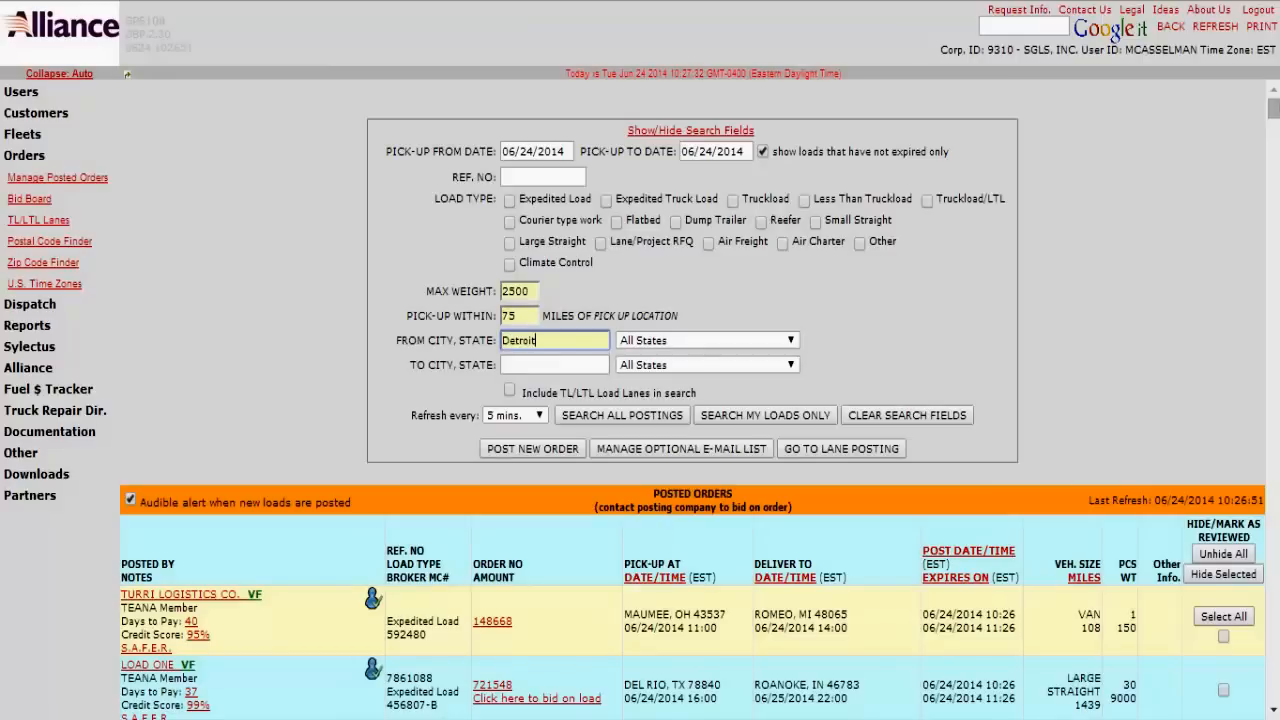
{"action": "left_click", "coordinate": [790, 340]}
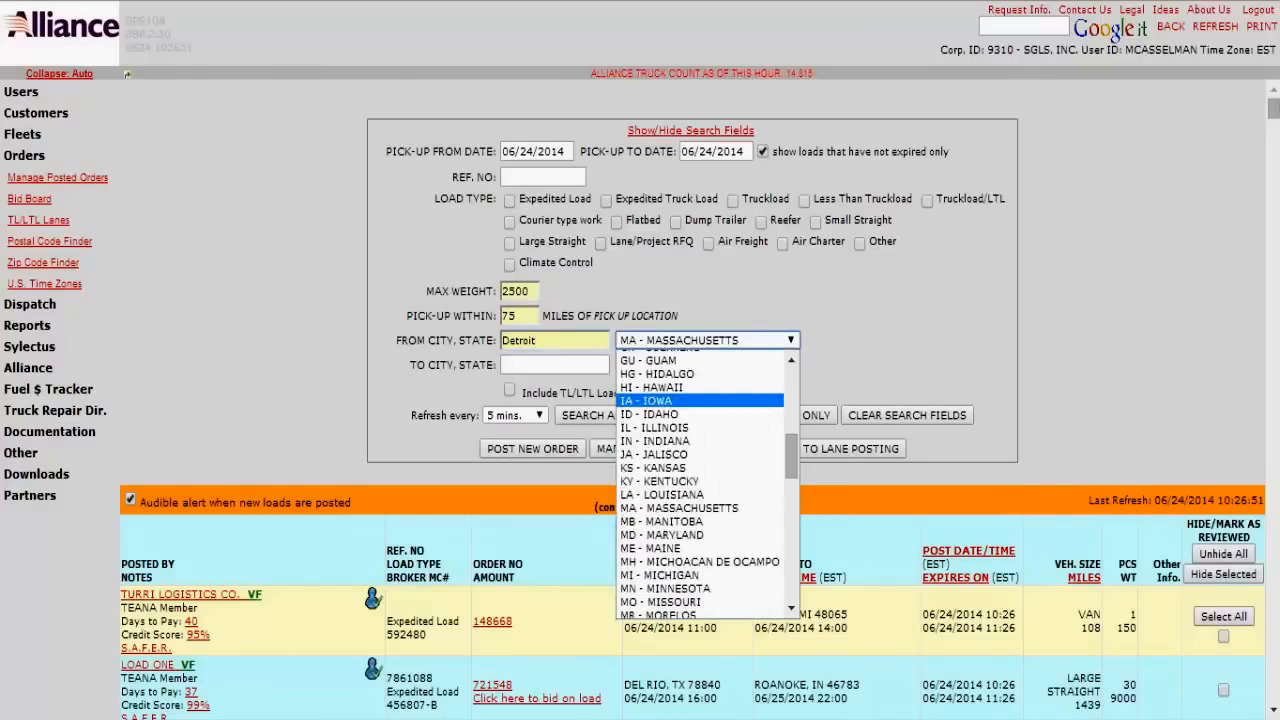
{"action": "left_click", "coordinate": [662, 574]}
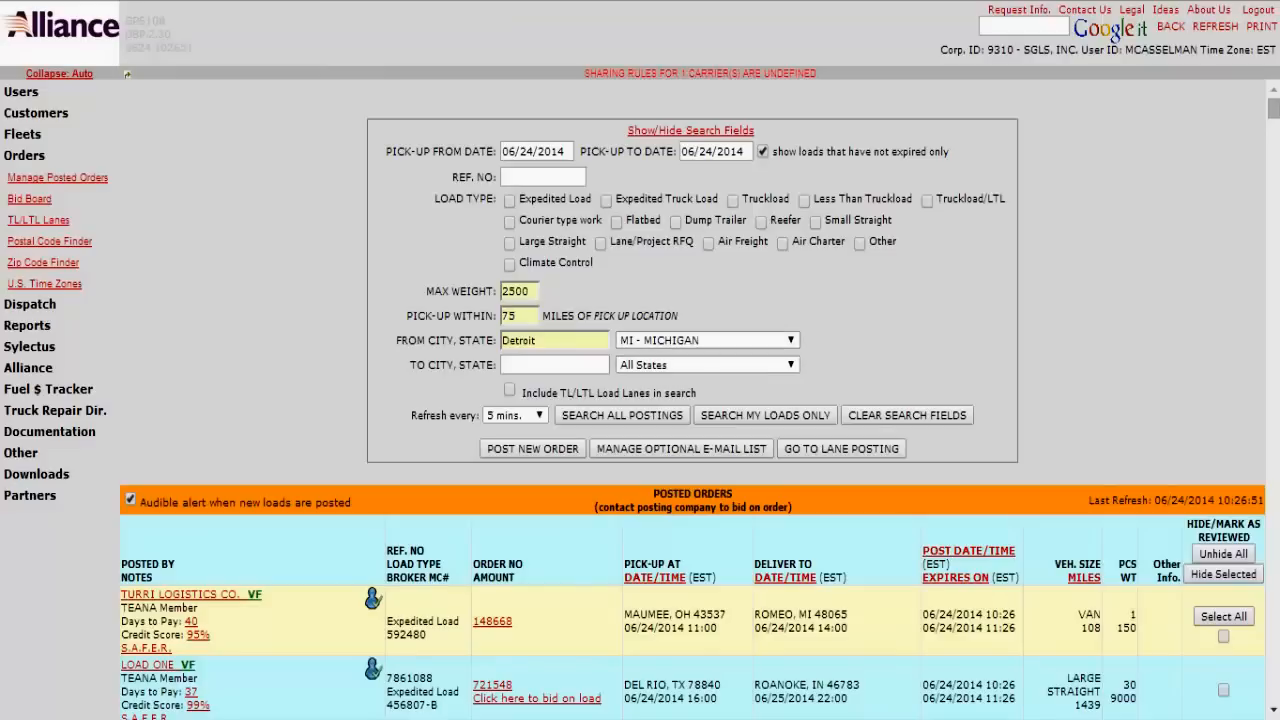
{"action": "left_click", "coordinate": [620, 414]}
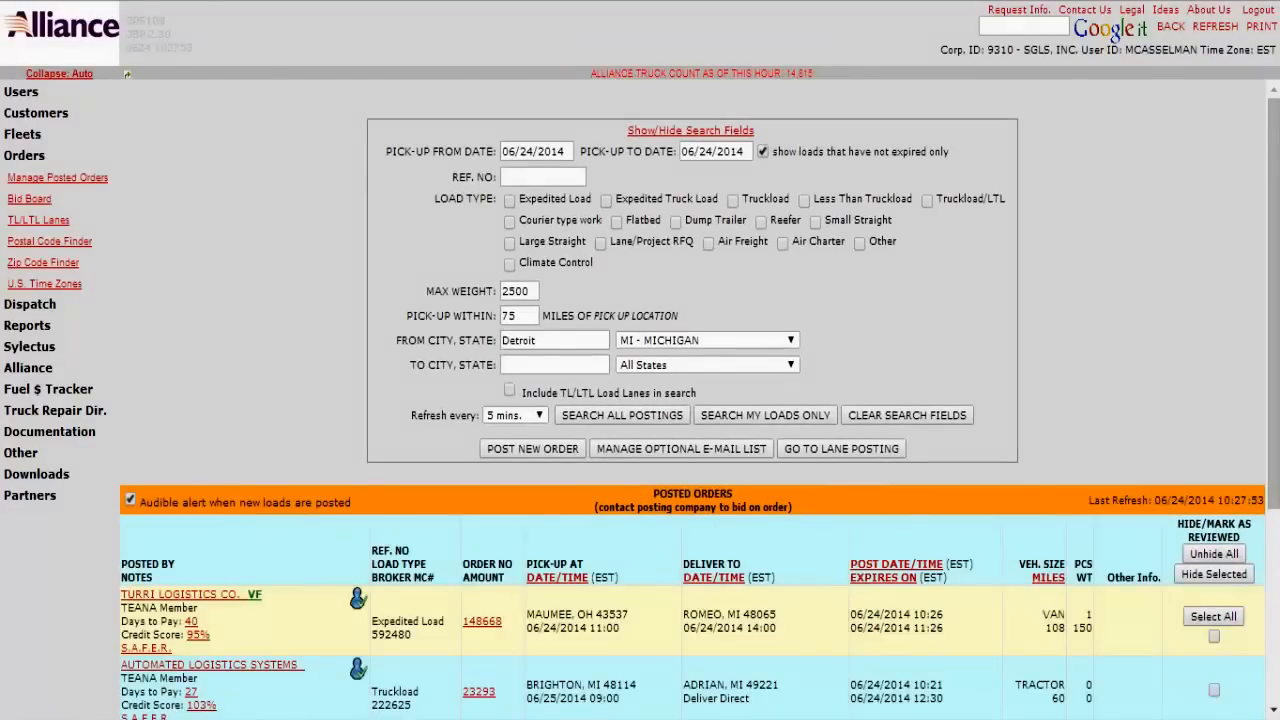
{"action": "scroll", "scroll_direction": "down", "scroll_amount": 3}
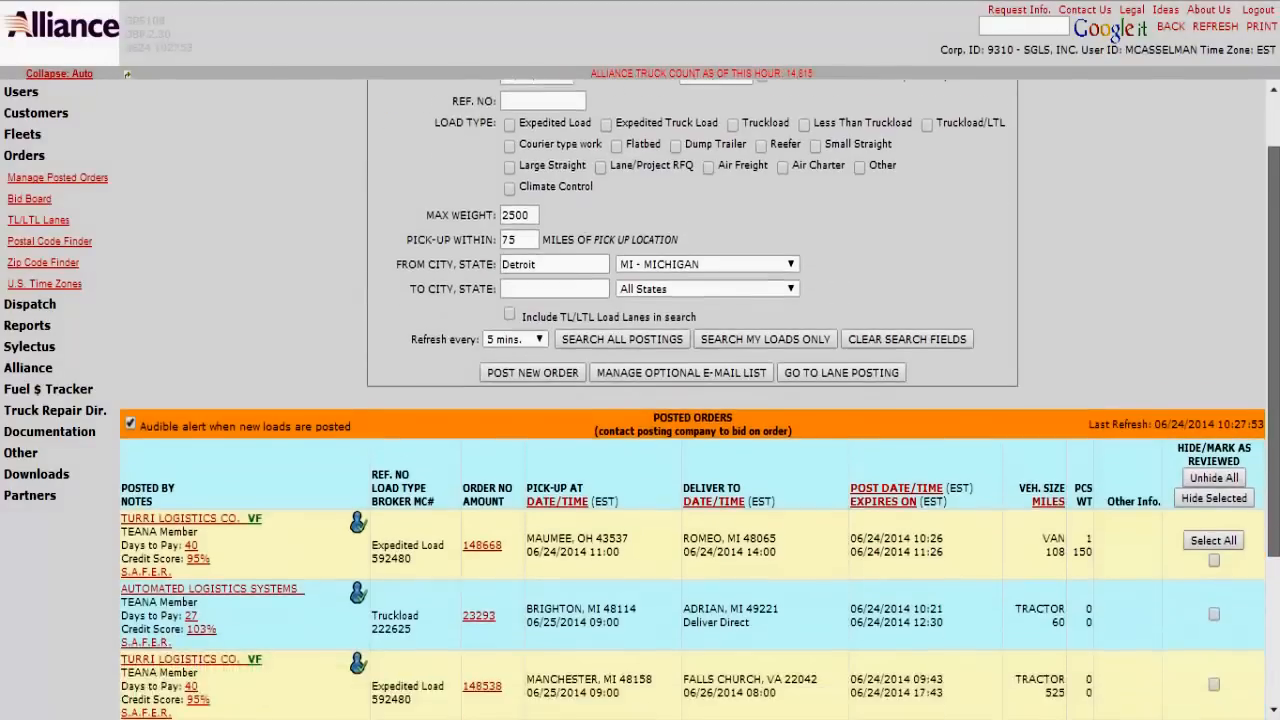
{"action": "scroll", "scroll_direction": "down", "scroll_amount": 3}
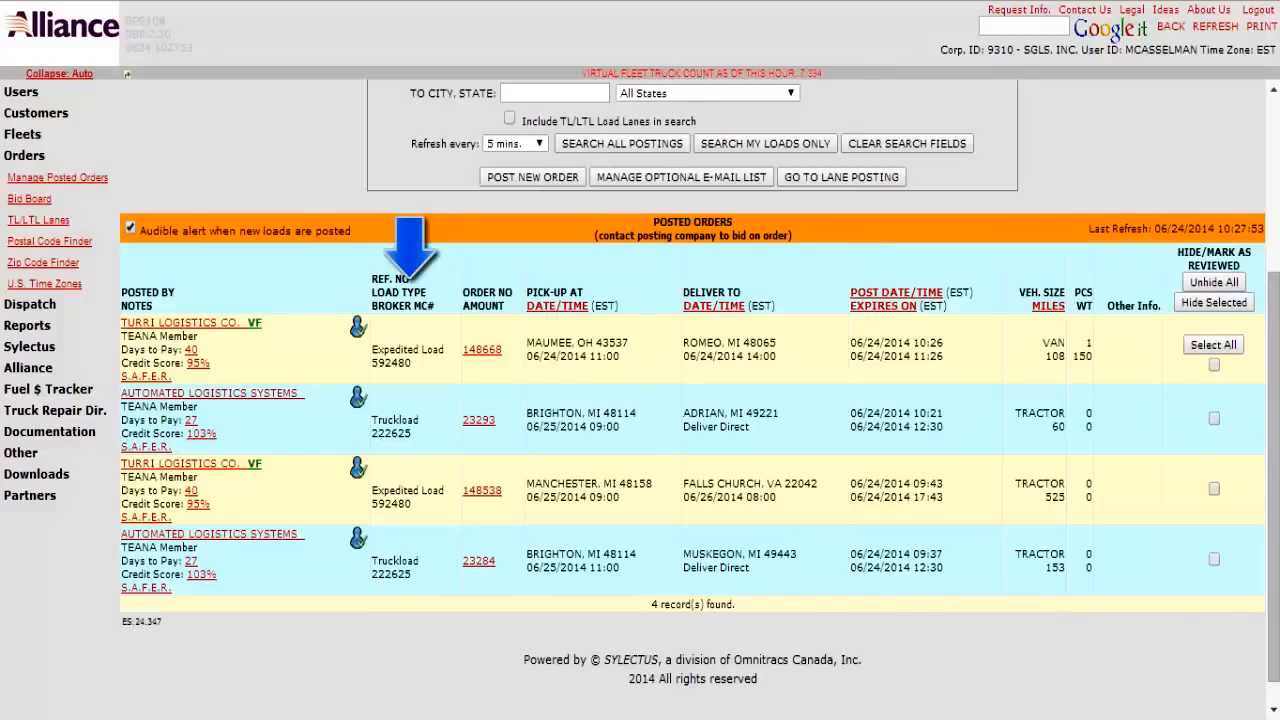
{"action": "mouse_move", "coordinate": [560, 250]}
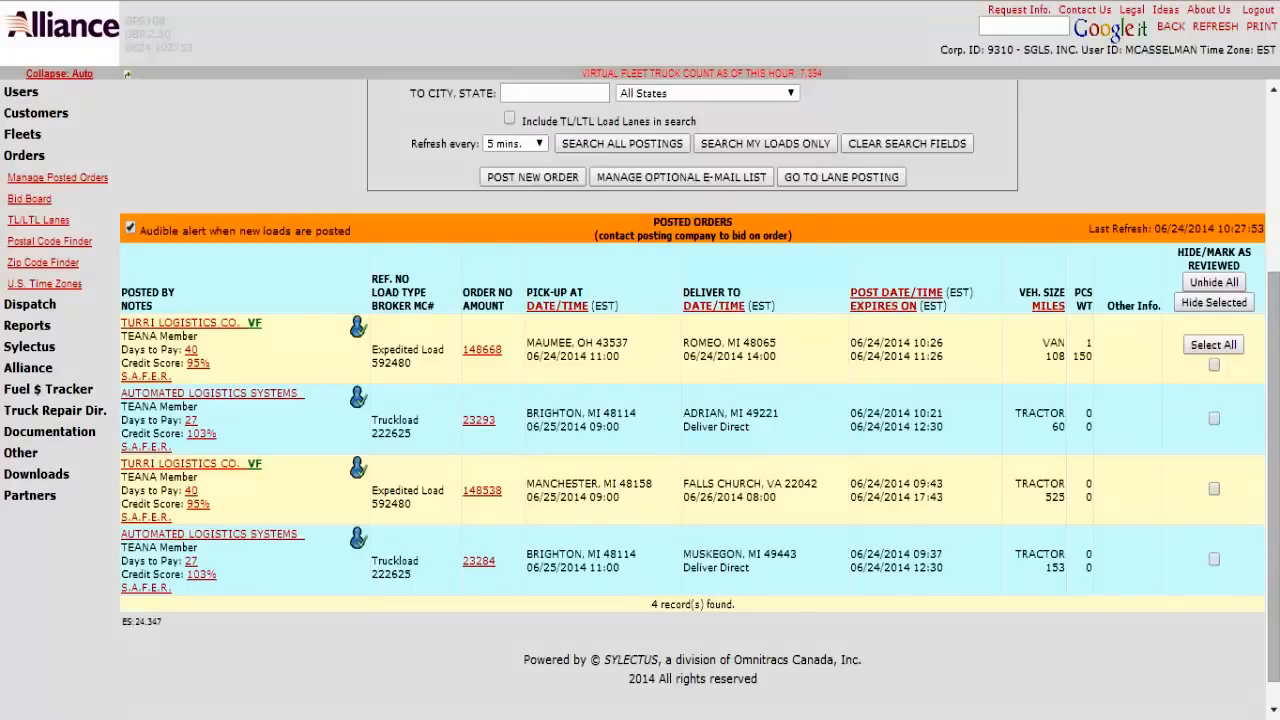
- Leave the Detroit results and bring the Gmail inbox of posted-load emails to the front
{"action": "scroll", "scroll_direction": "up", "scroll_amount": 3}
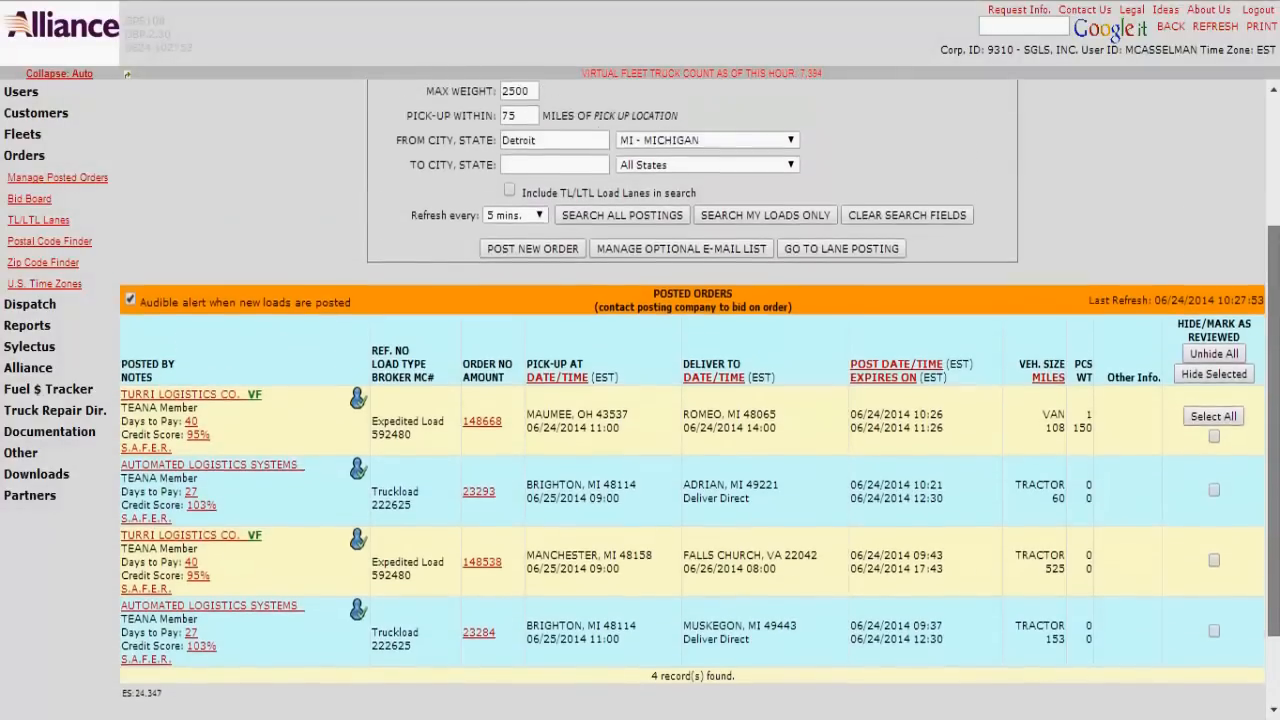
{"action": "left_click", "coordinate": [690, 130]}
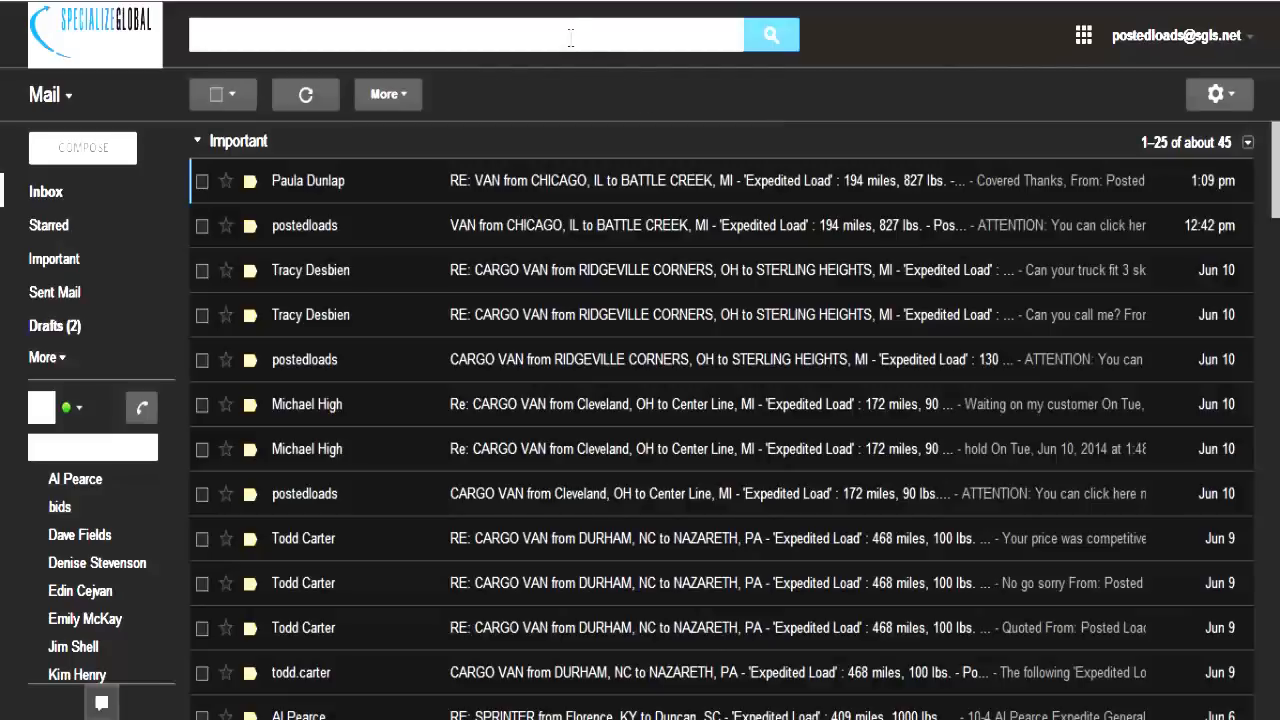
- Search the mailbox for 148668 to find the Maumee, OH to Romeo, MI load email
{"action": "type", "text": "148668"}
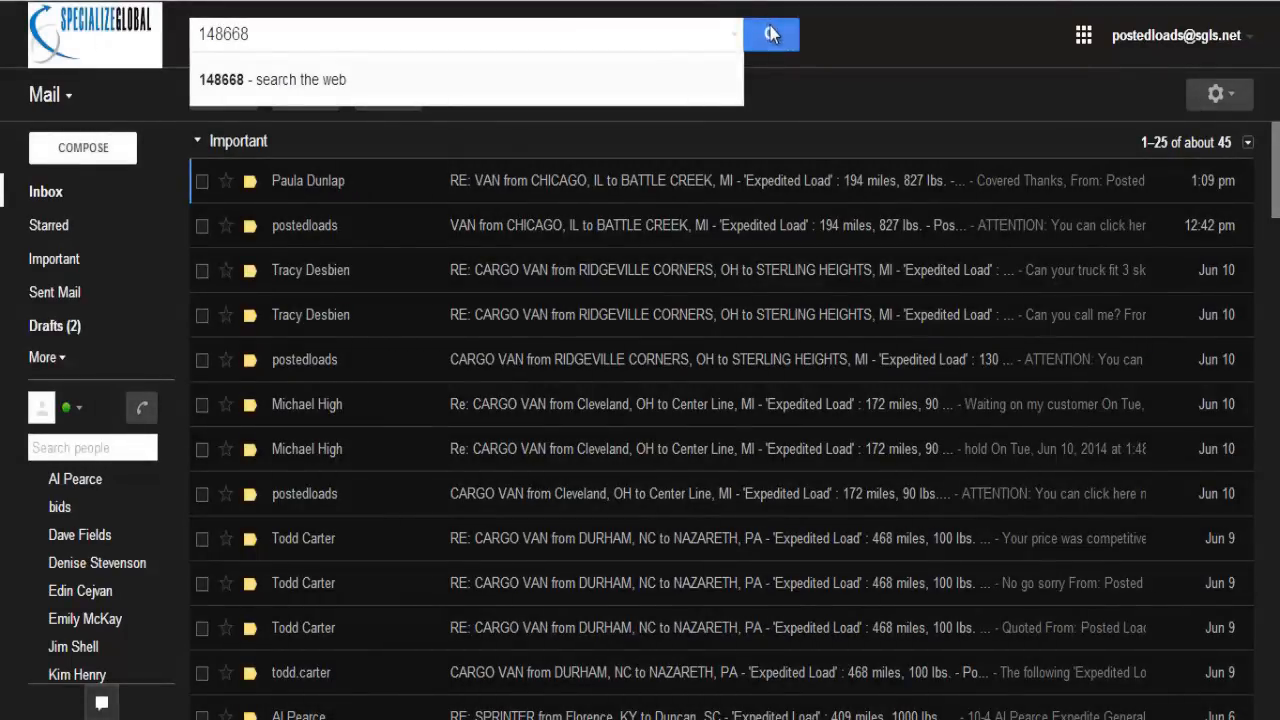
{"action": "left_click", "coordinate": [770, 34]}
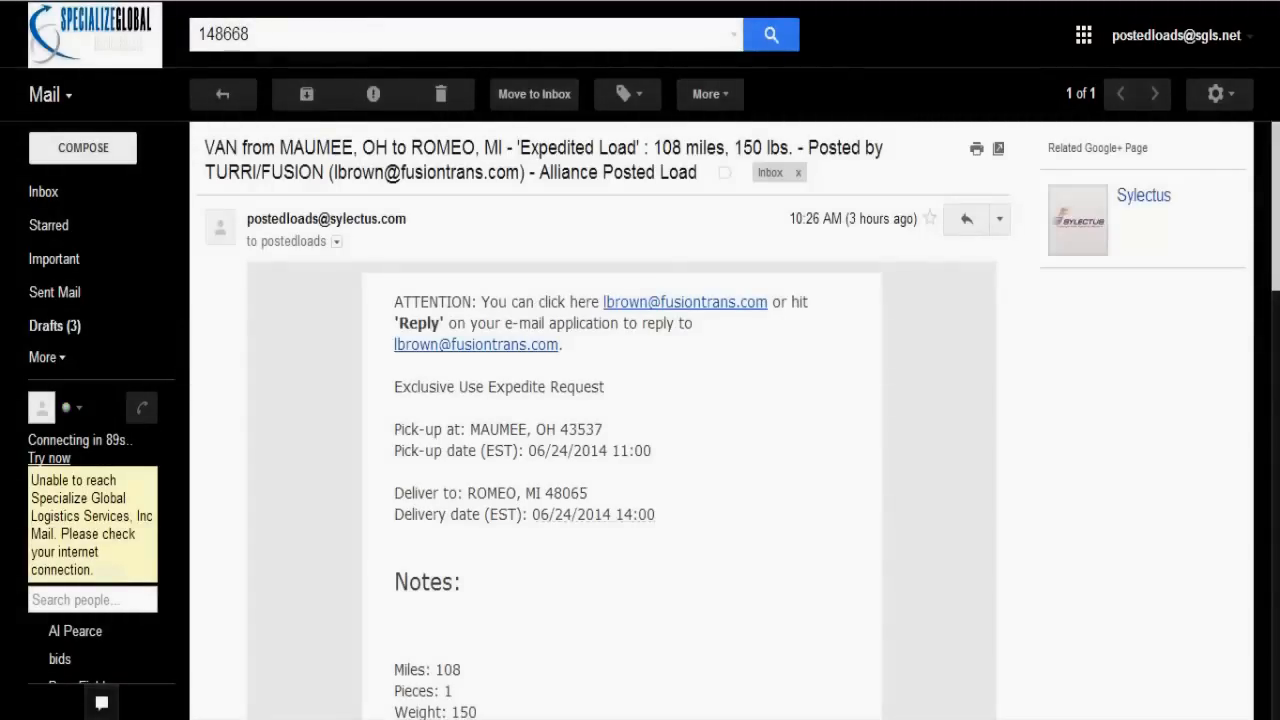
{"action": "scroll", "scroll_direction": "down", "scroll_amount": 3}
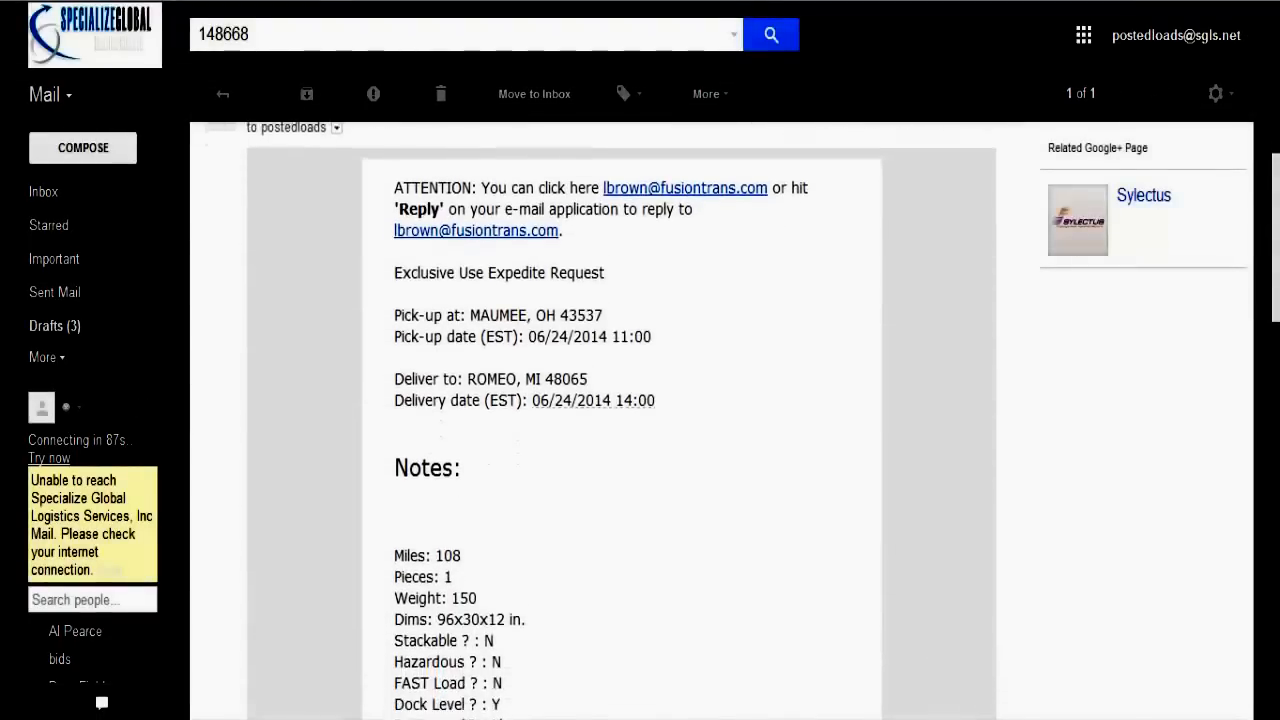
{"action": "scroll", "scroll_direction": "down", "scroll_amount": 3}
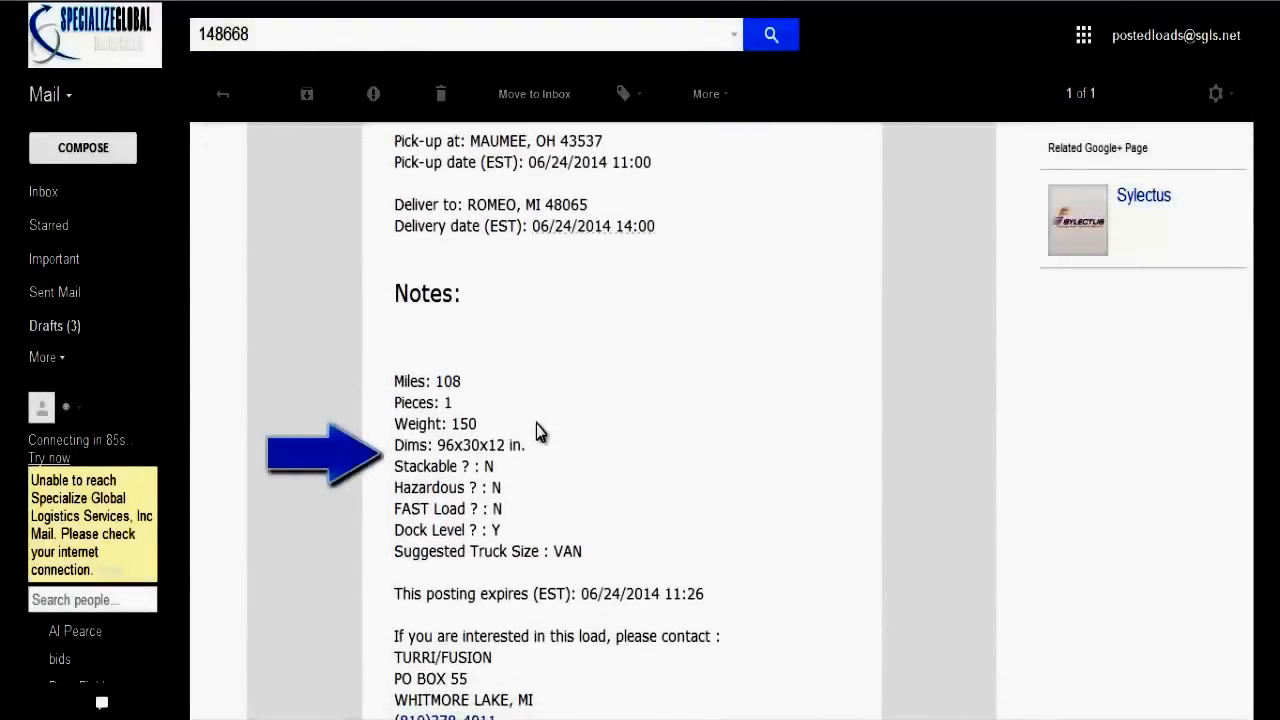
{"action": "mouse_move", "coordinate": [532, 468]}
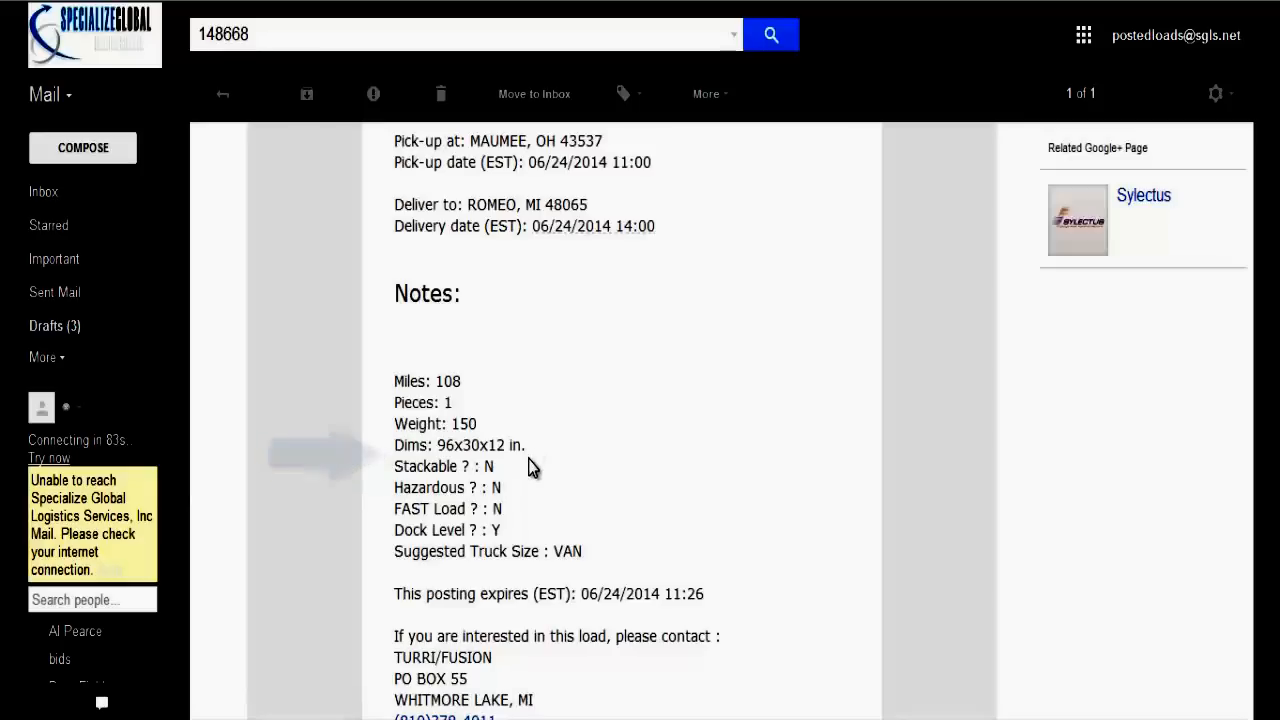
{"action": "mouse_move", "coordinate": [540, 470]}
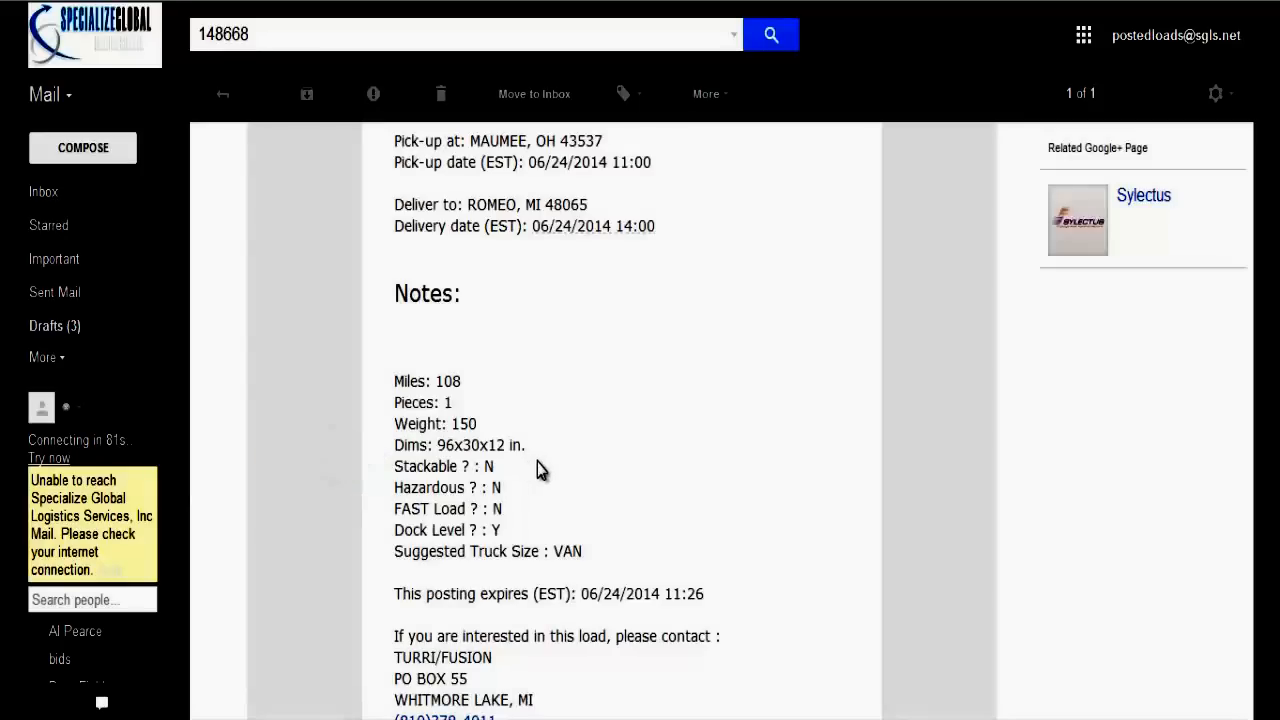
{"action": "scroll", "scroll_direction": "down", "scroll_amount": 3}
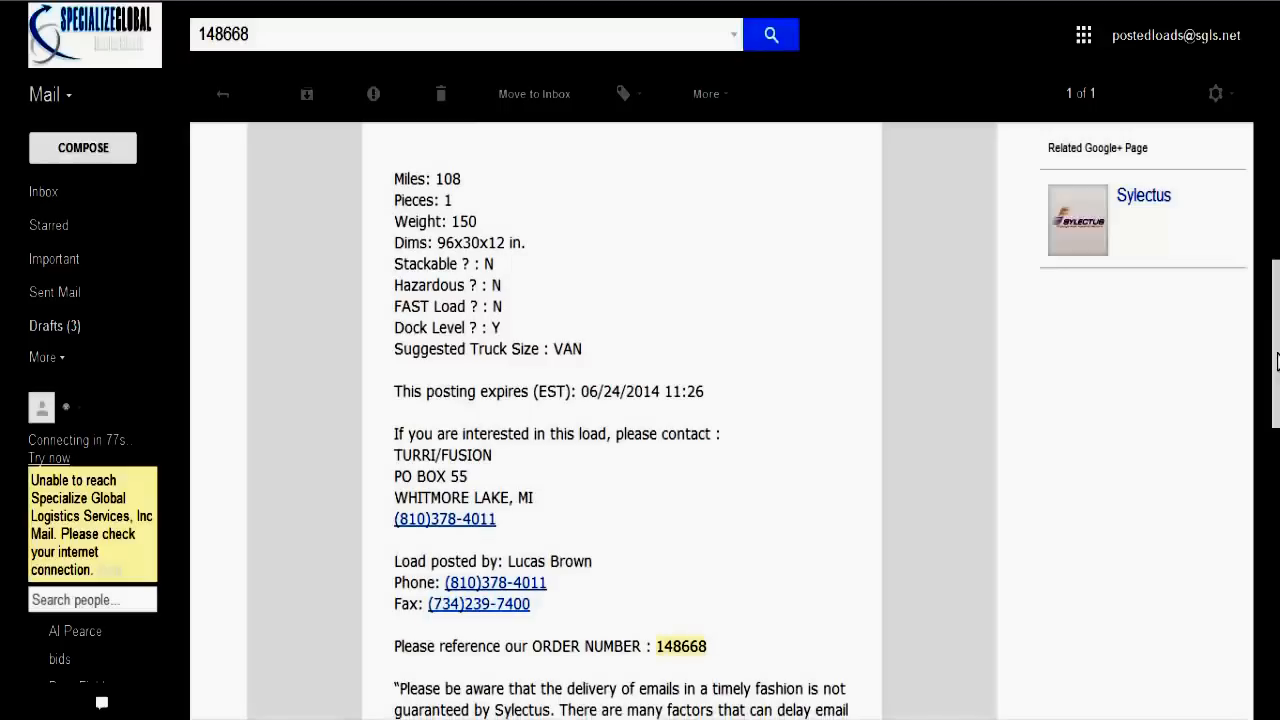
{"action": "scroll", "scroll_direction": "up", "scroll_amount": 3}
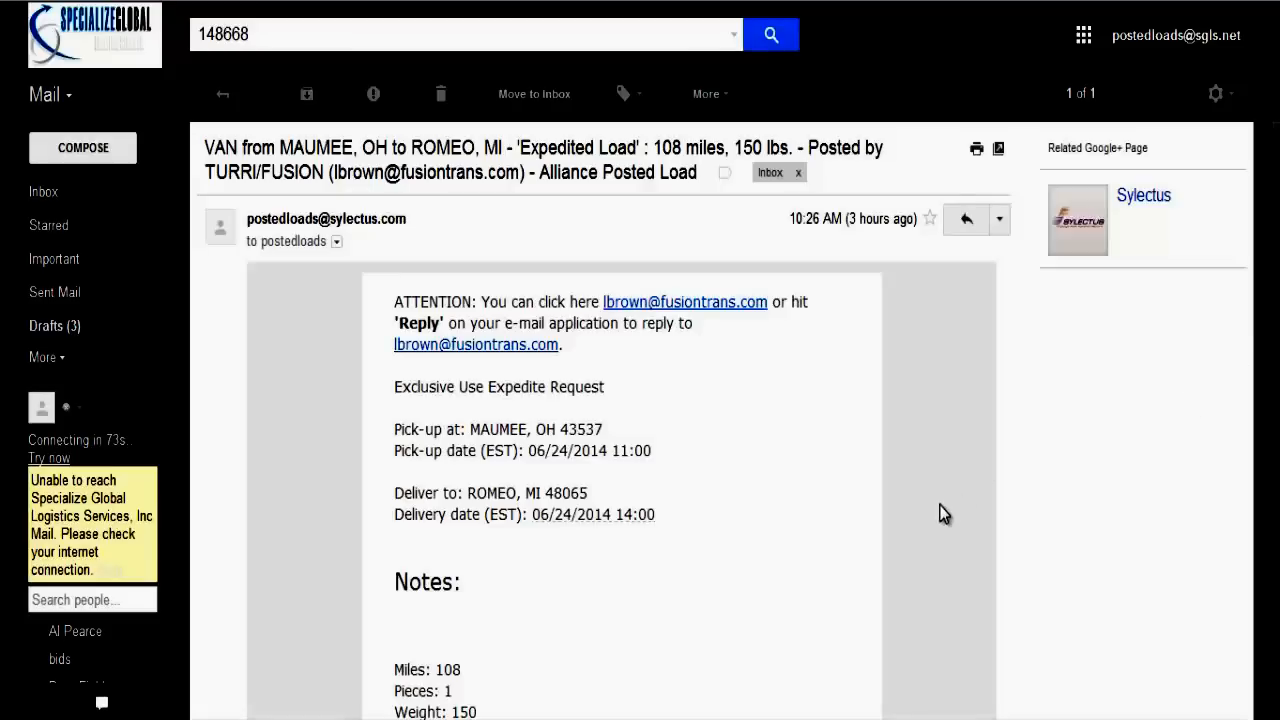
{"action": "mouse_move", "coordinate": [948, 474]}
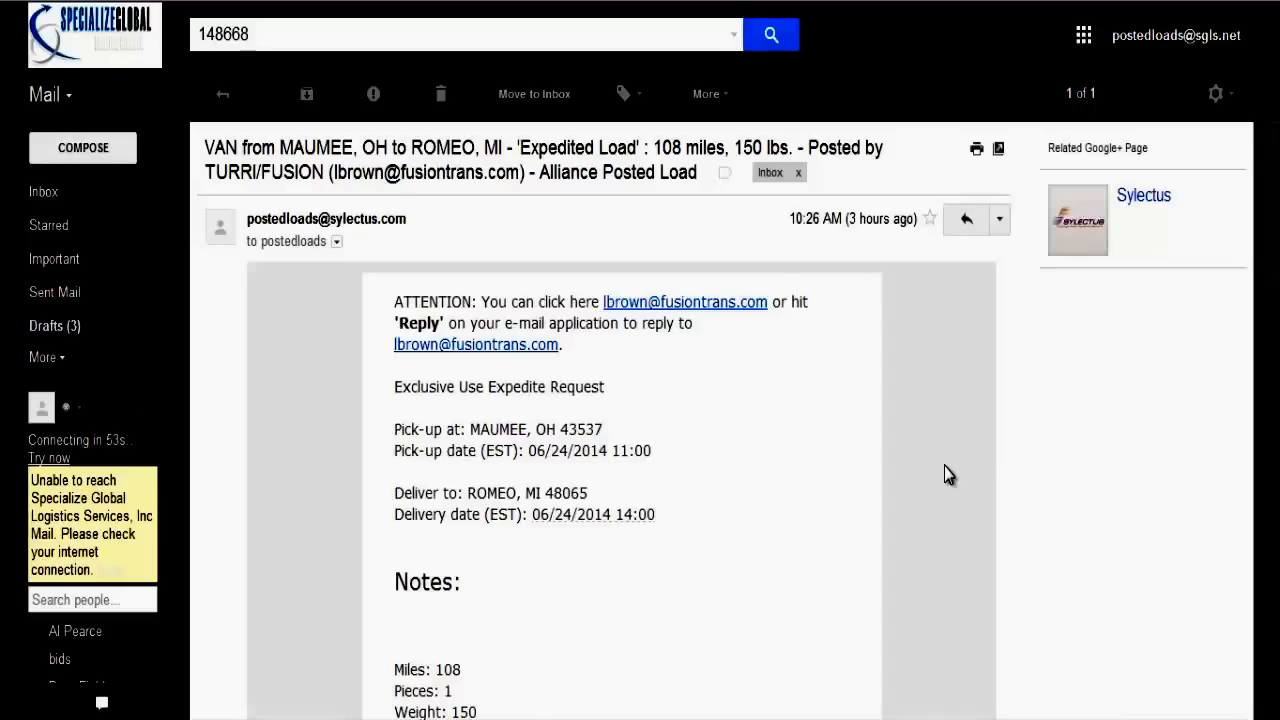
{"action": "mouse_move", "coordinate": [964, 218]}
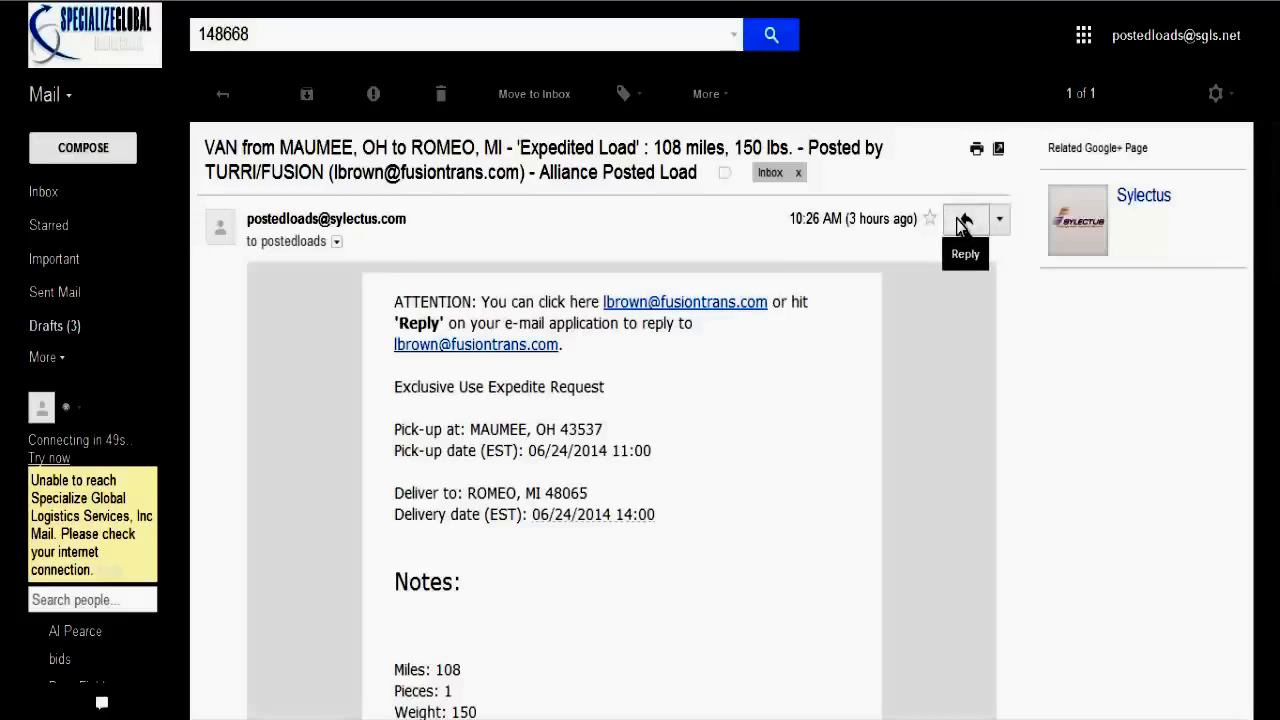
- Reply to the poster with "$108 all in, Cargo Van, Driver is 20 miles away"
{"action": "left_click", "coordinate": [964, 218]}
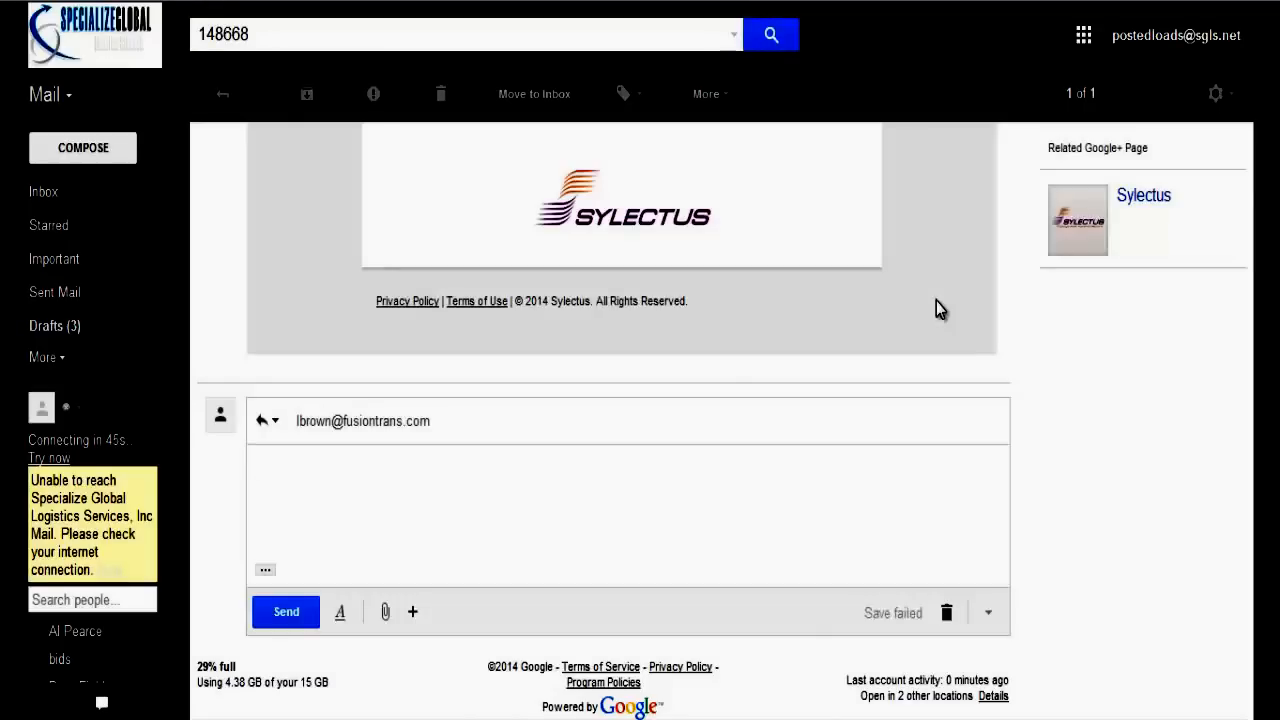
{"action": "type", "text": "$10"}
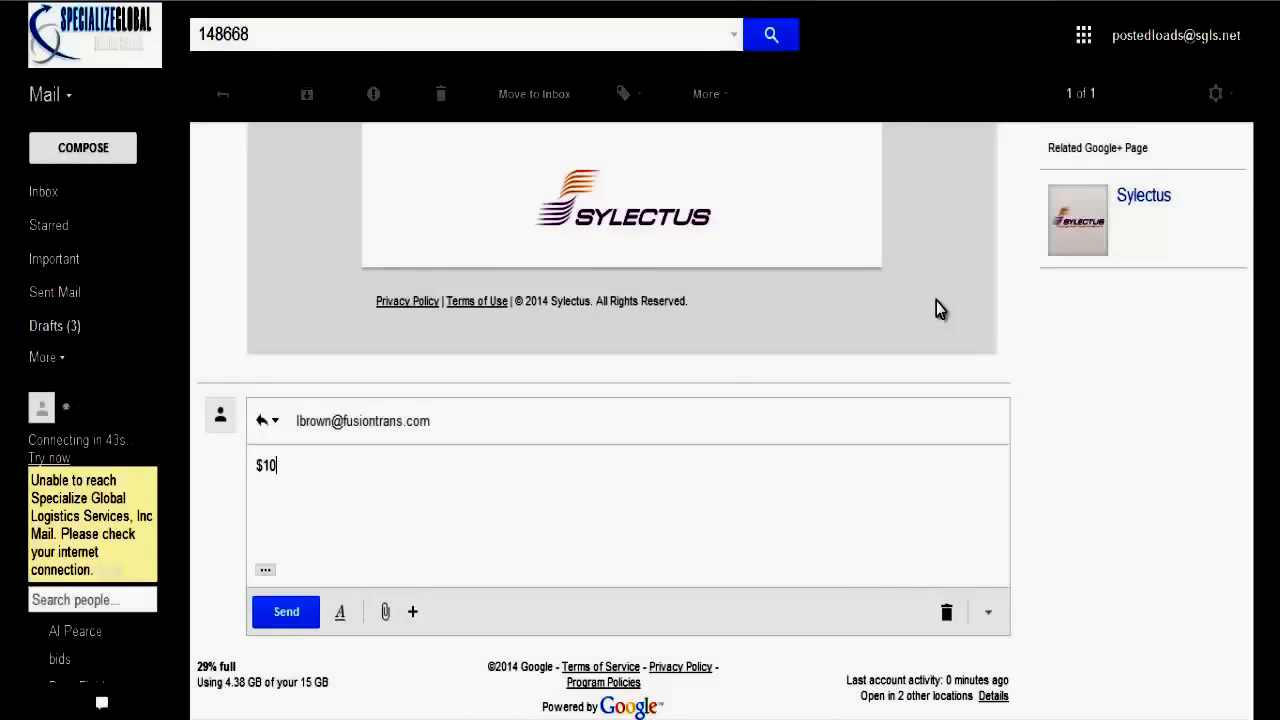
{"action": "type", "text": "8 all in, Cargo"}
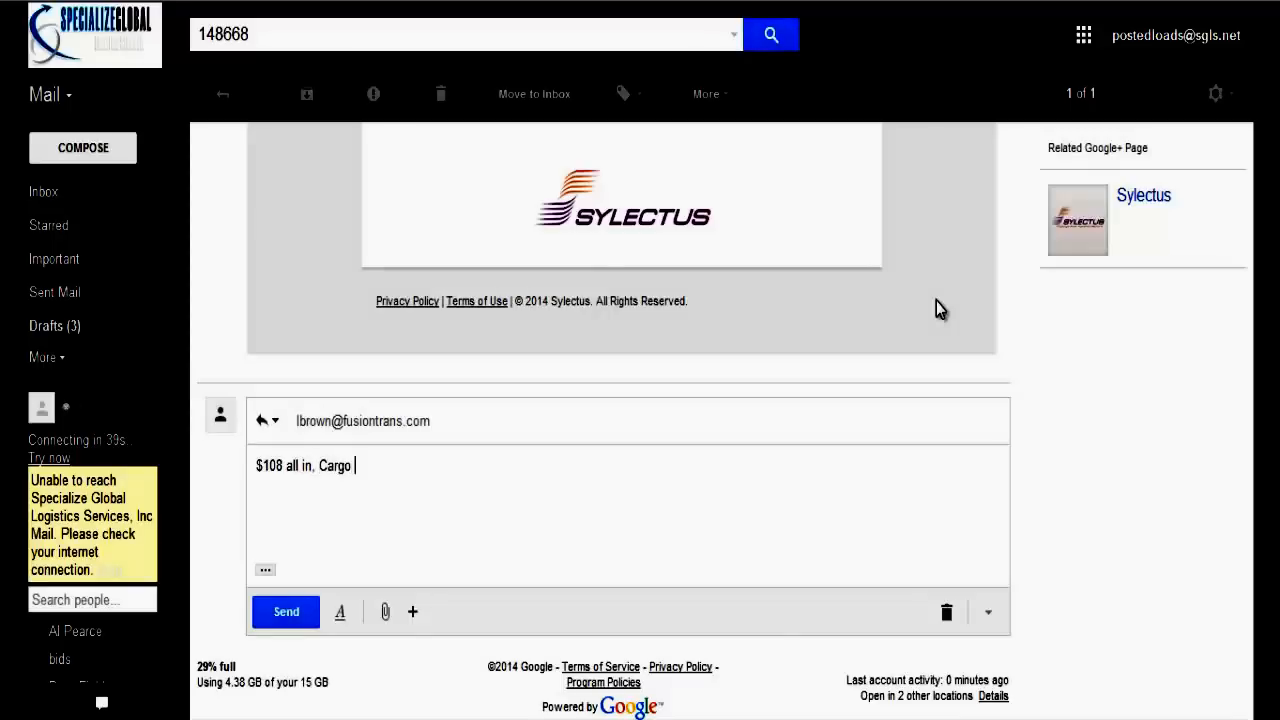
{"action": "type", "text": "Van, Dr"}
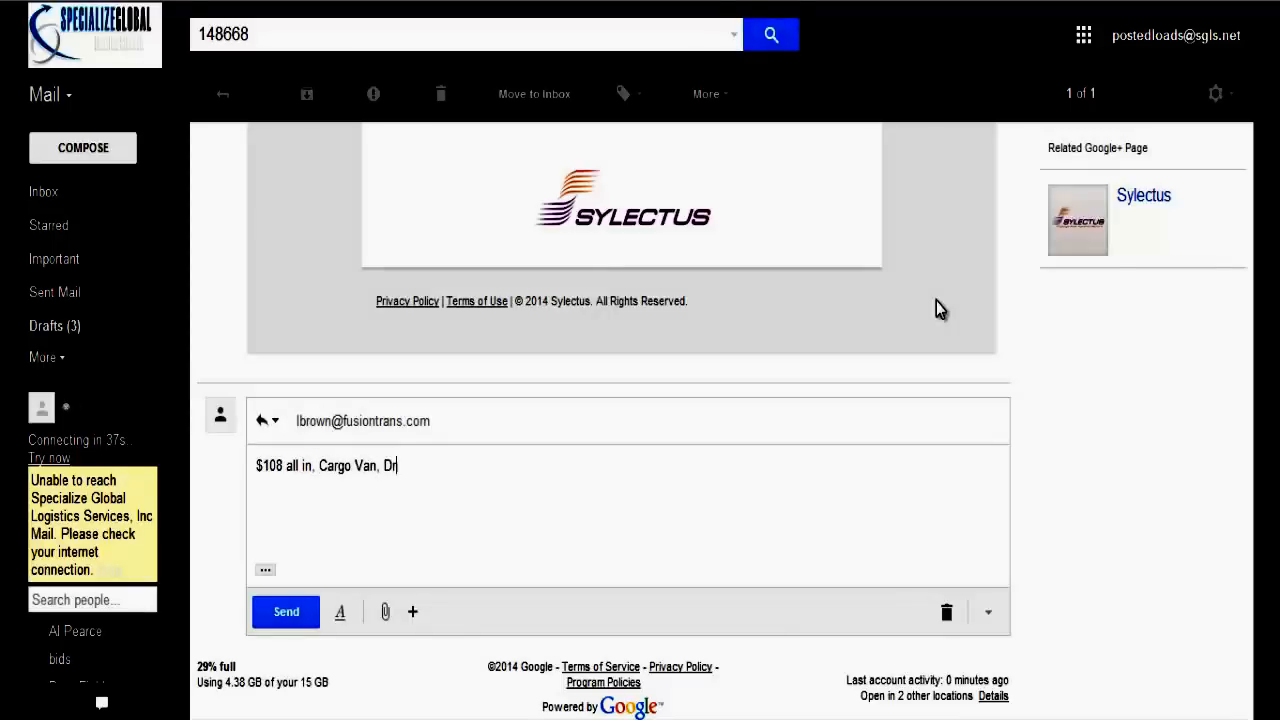
{"action": "type", "text": "iver is"}
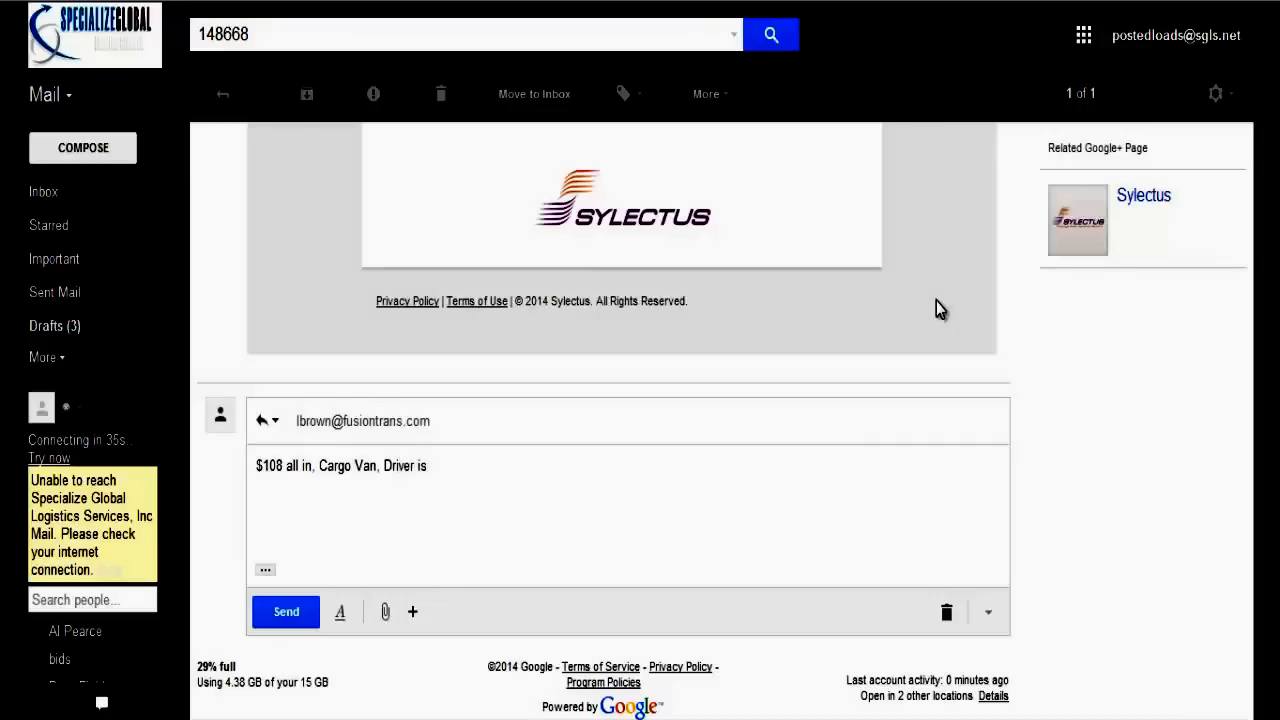
{"action": "type", "text": "20 mil"}
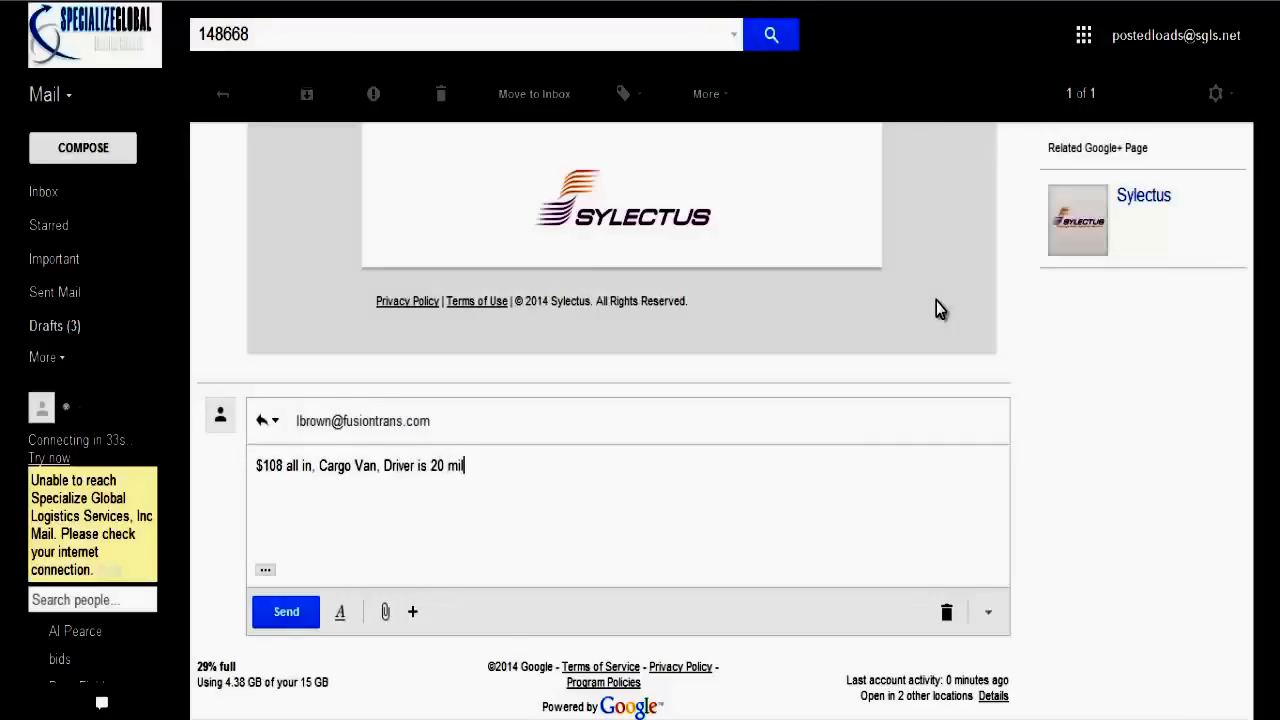
{"action": "type", "text": "es away"}
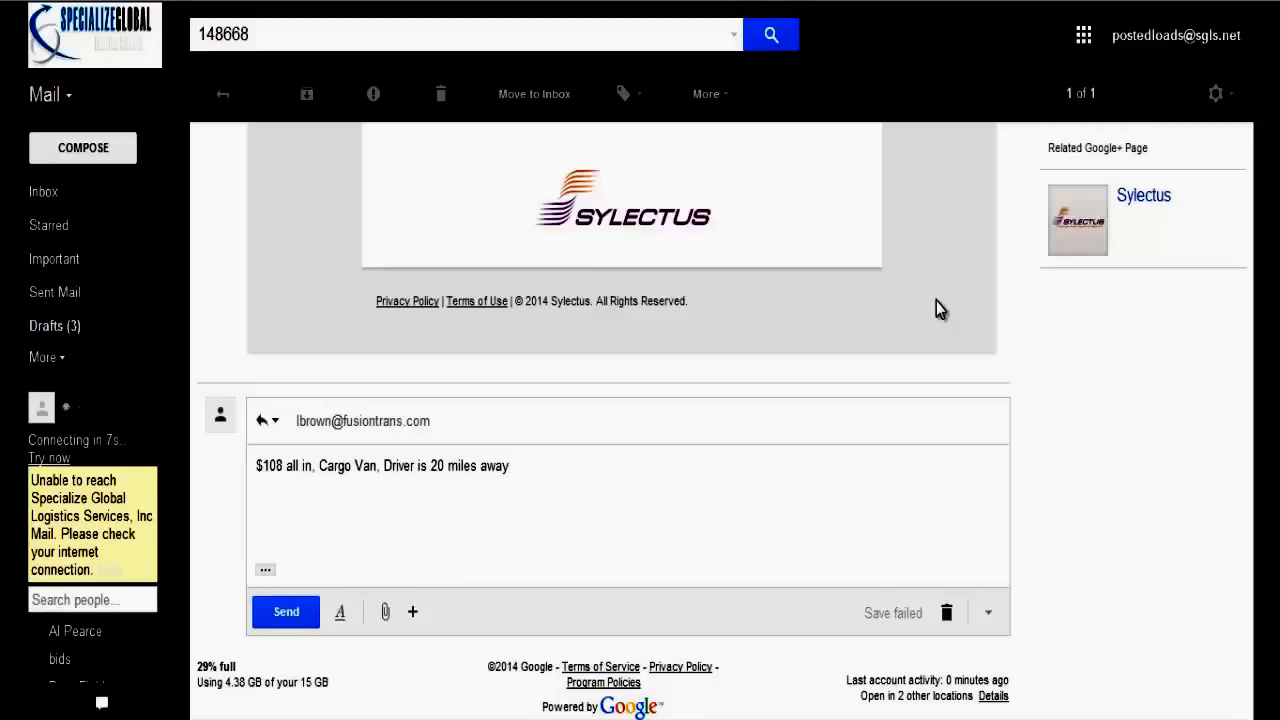
{"action": "scroll", "scroll_direction": "up", "scroll_amount": 3}
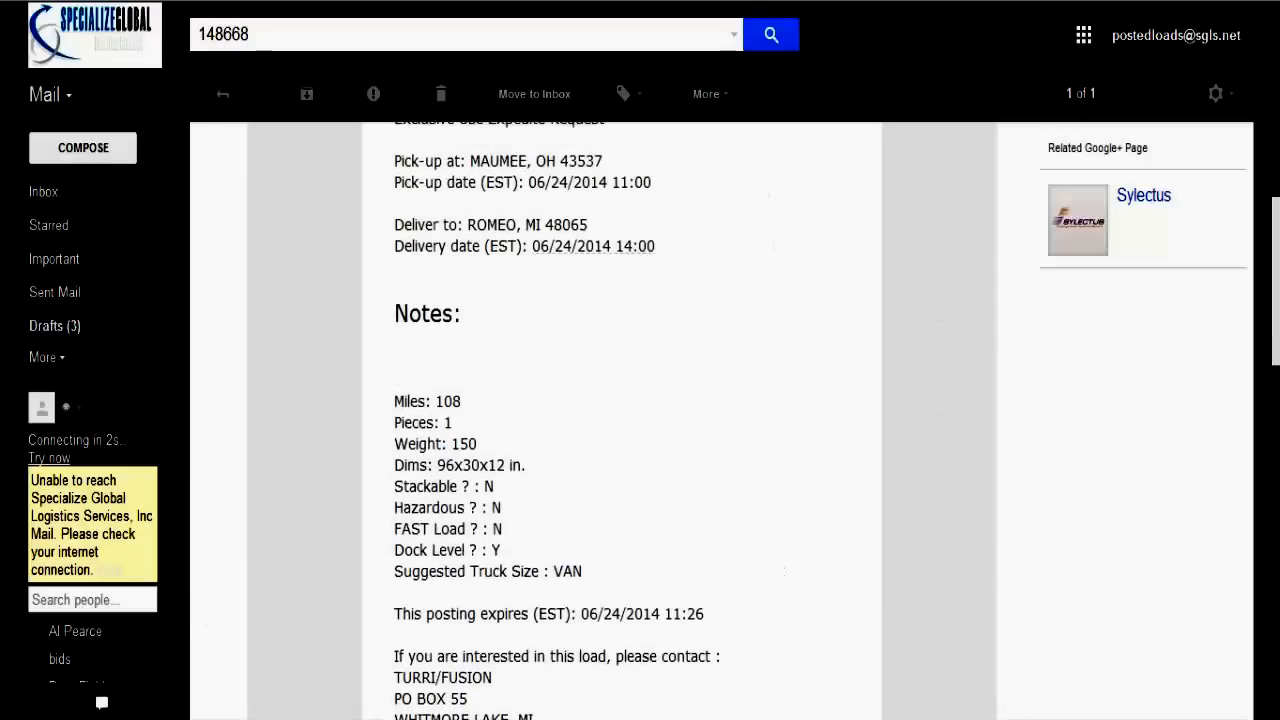
{"action": "scroll", "scroll_direction": "up", "scroll_amount": 3}
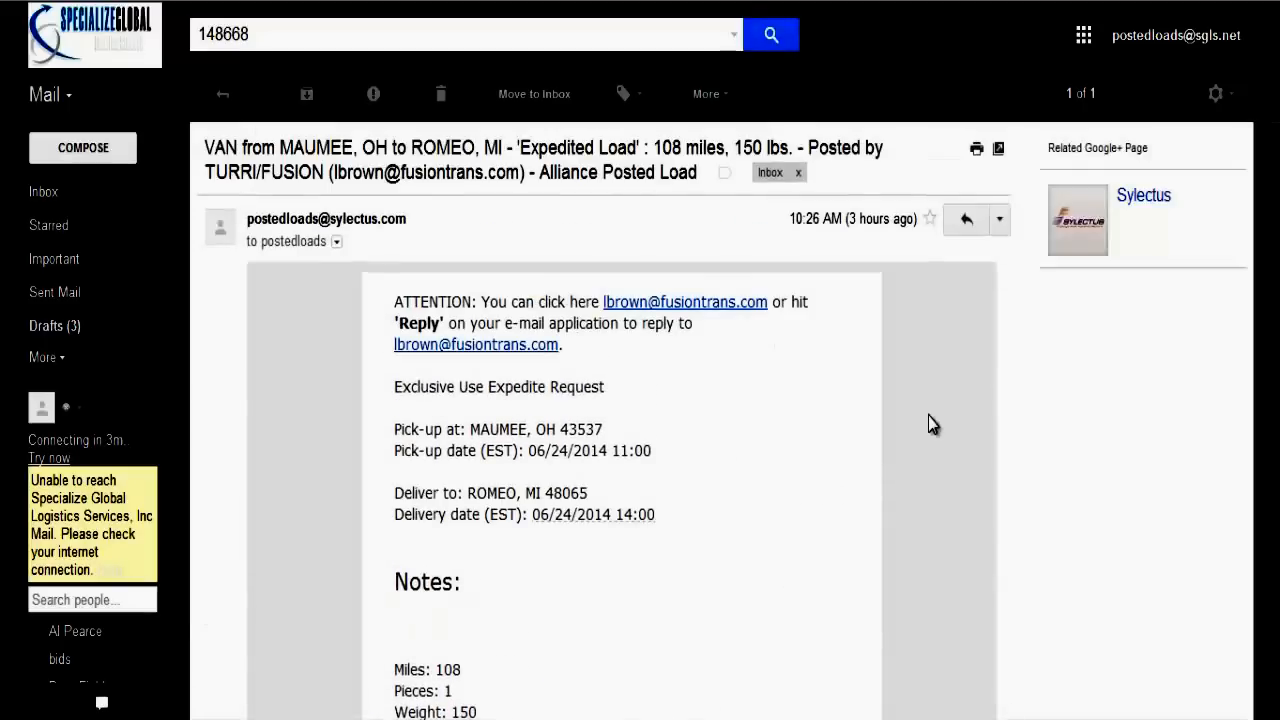